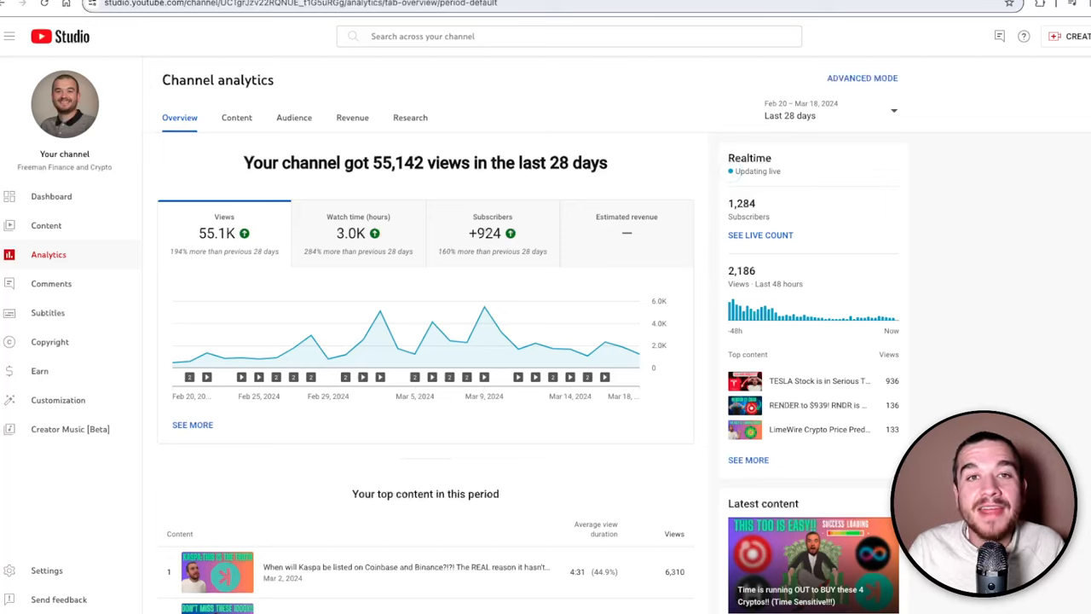
mouse_move(638, 190)
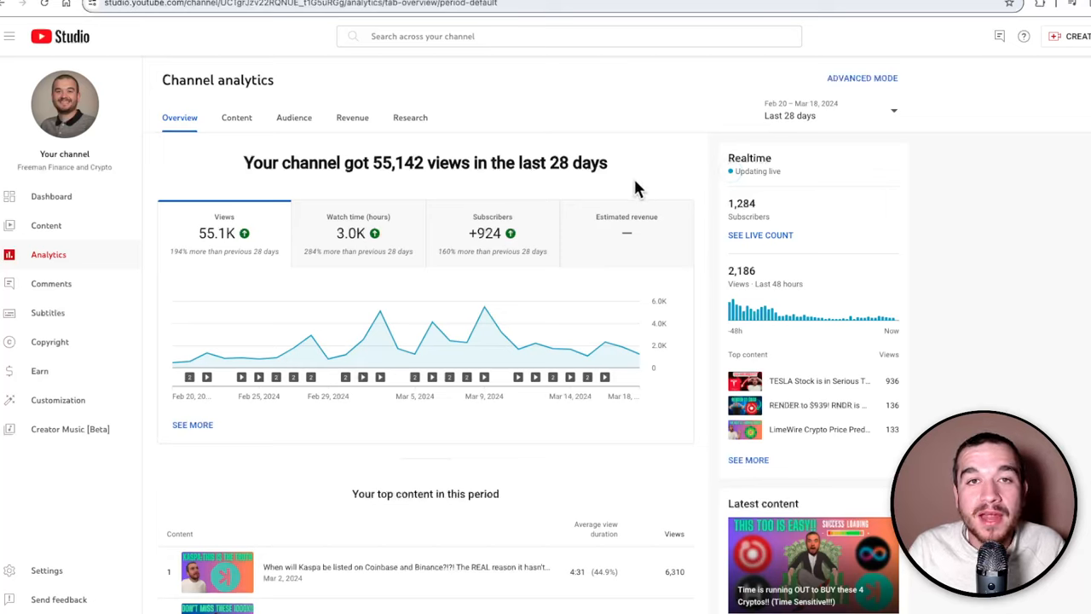
Navigate to aerodrome.finance from the address bar
text(aerodrome.finance)
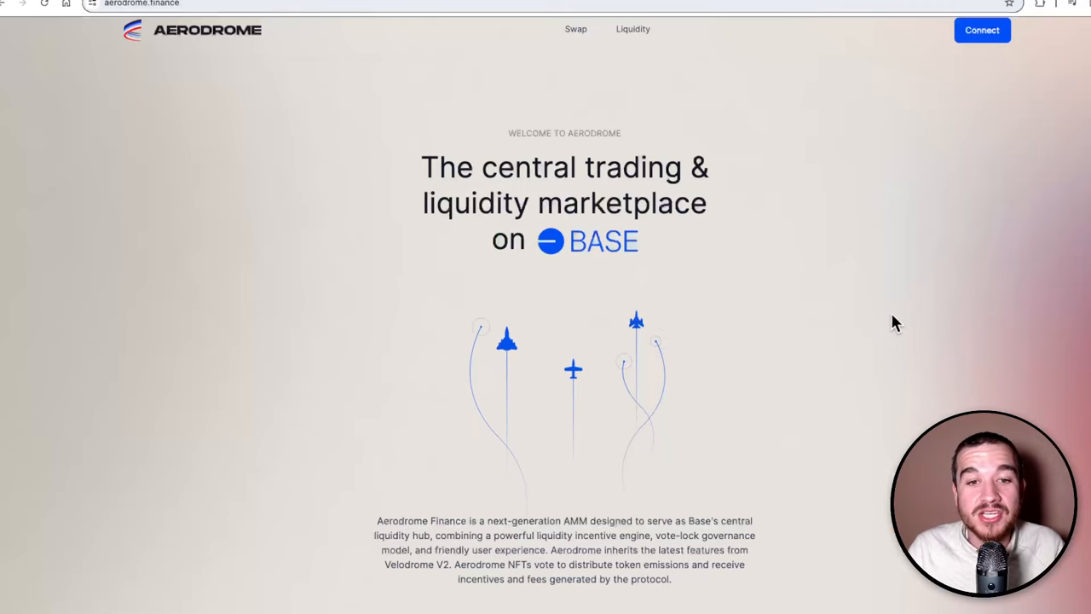
mouse_move(873, 319)
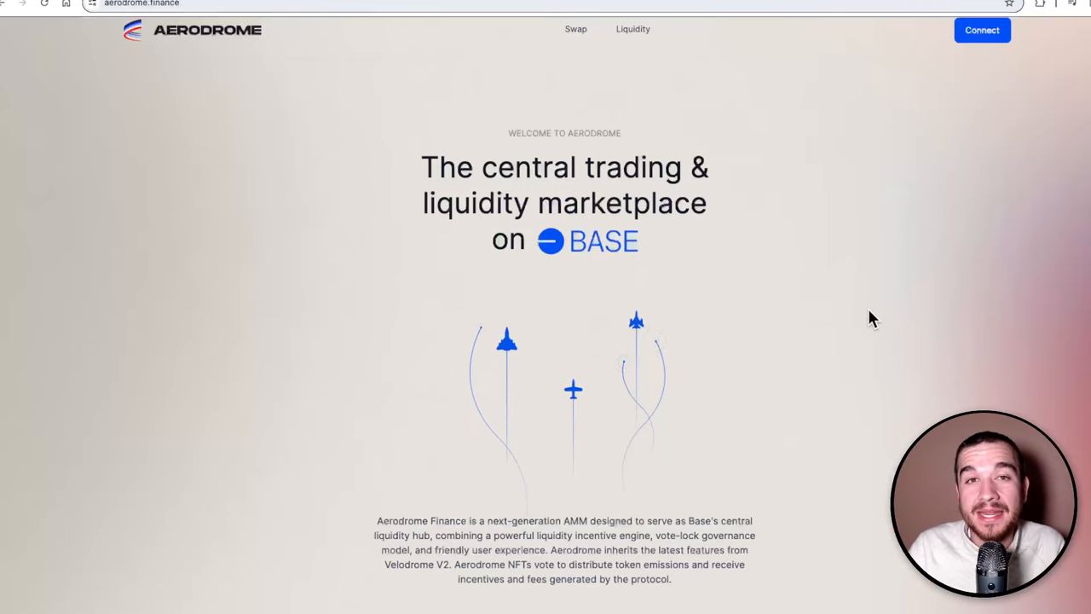
Scroll down to the protocol stats showing $318.94M TVL and $1.08B annualized trading
scroll(down, 3)
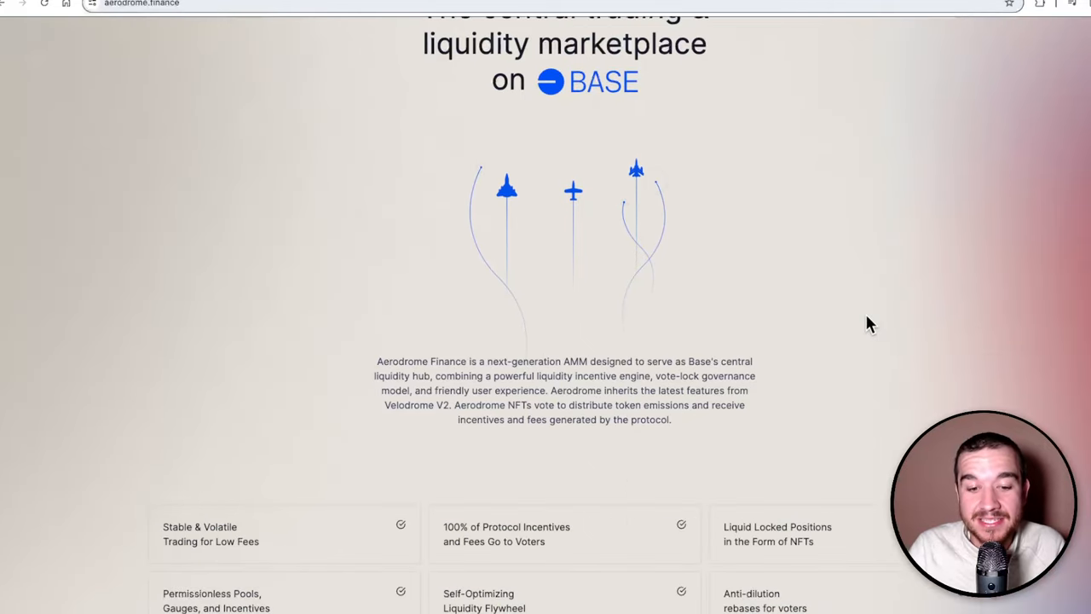
scroll(down, 3)
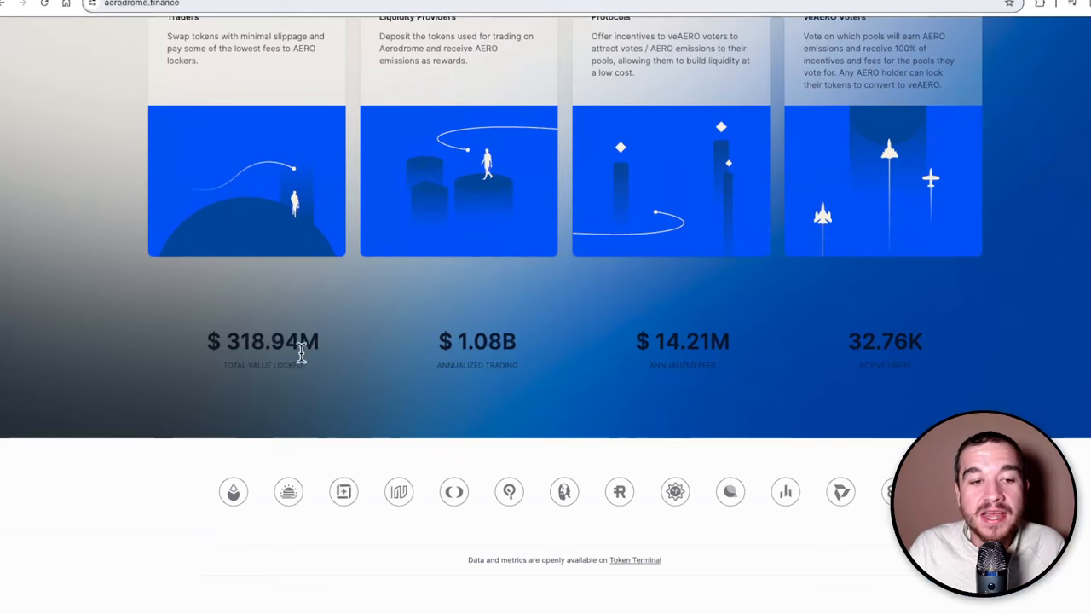
mouse_move(1005, 349)
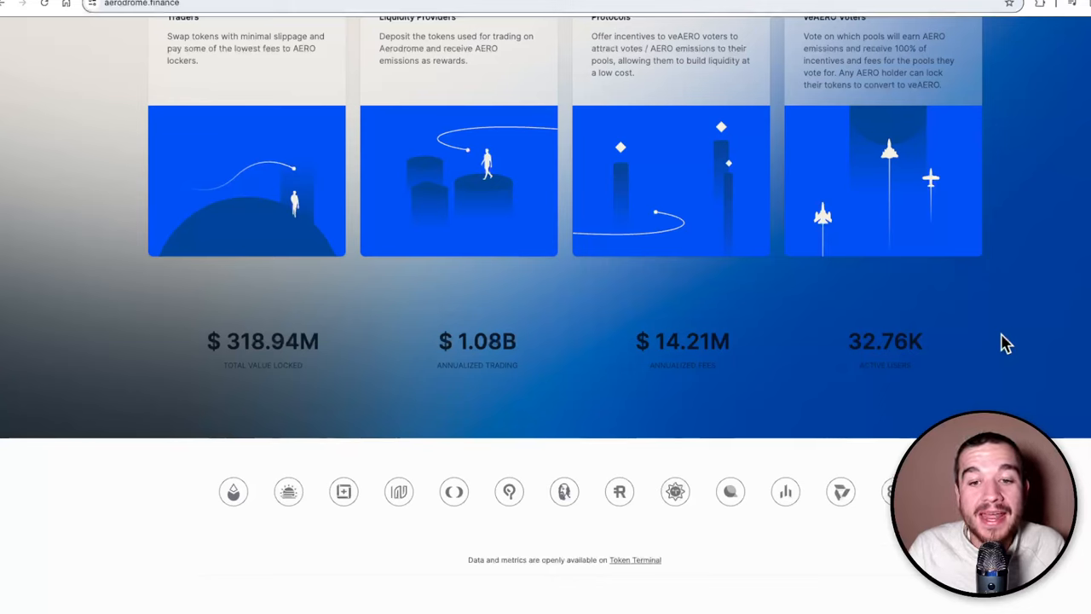
mouse_move(1012, 348)
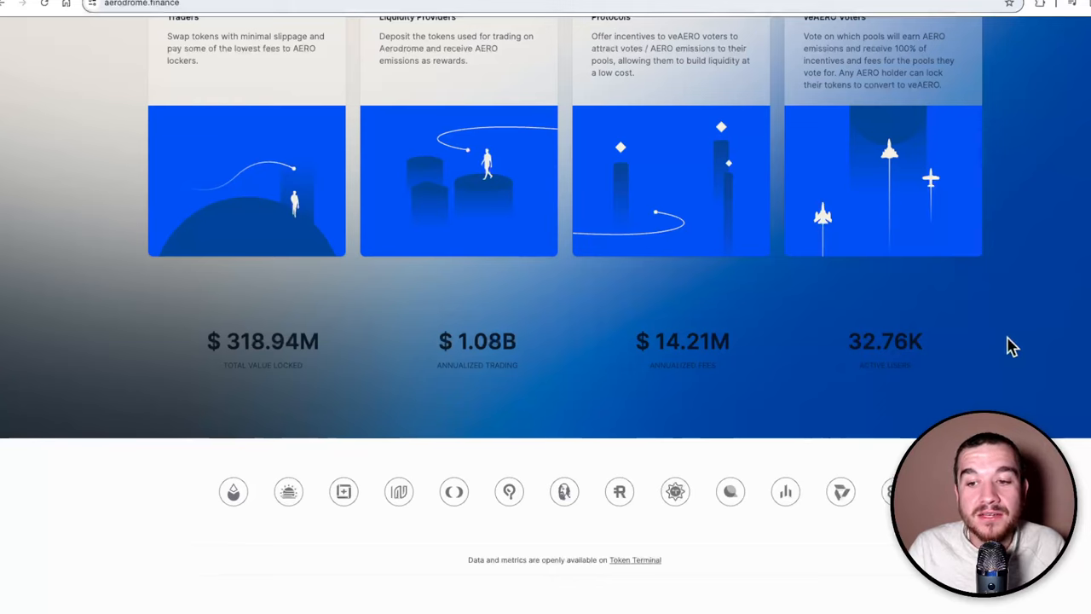
mouse_move(1023, 339)
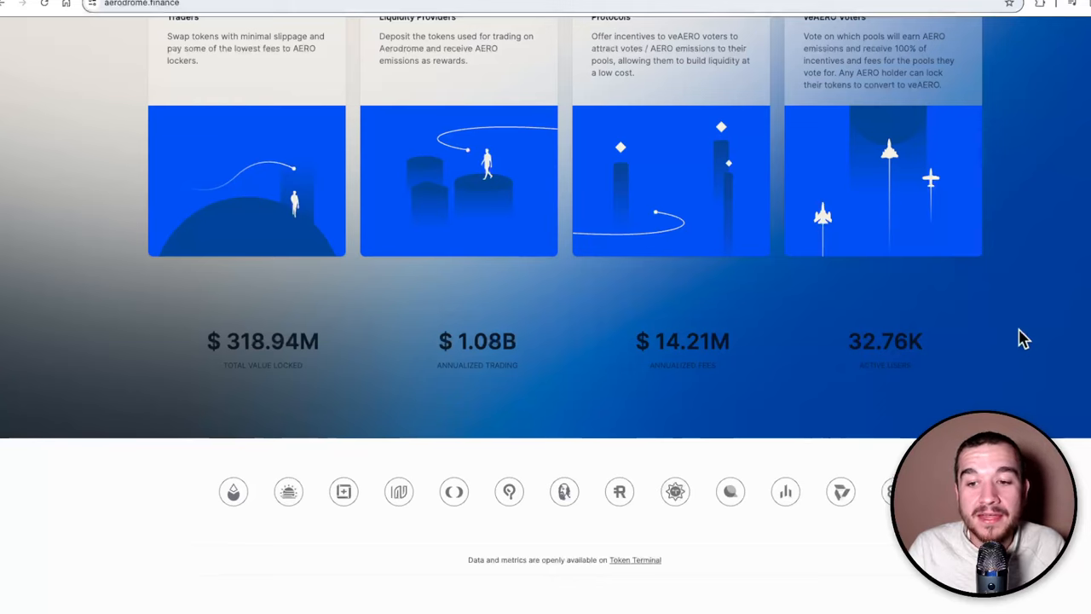
mouse_move(896, 389)
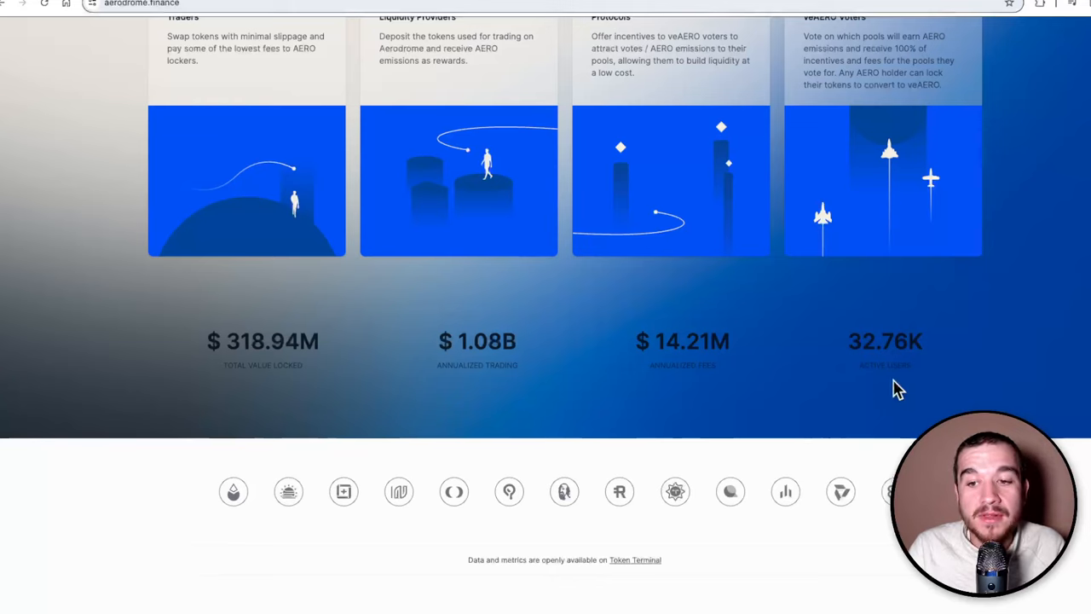
mouse_move(1065, 379)
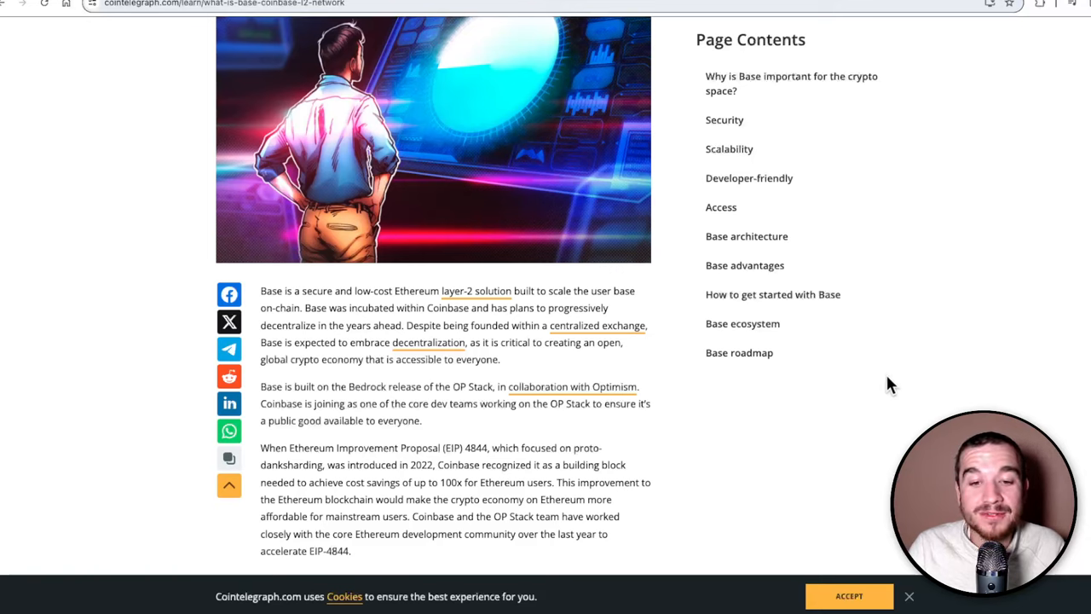
mouse_move(886, 383)
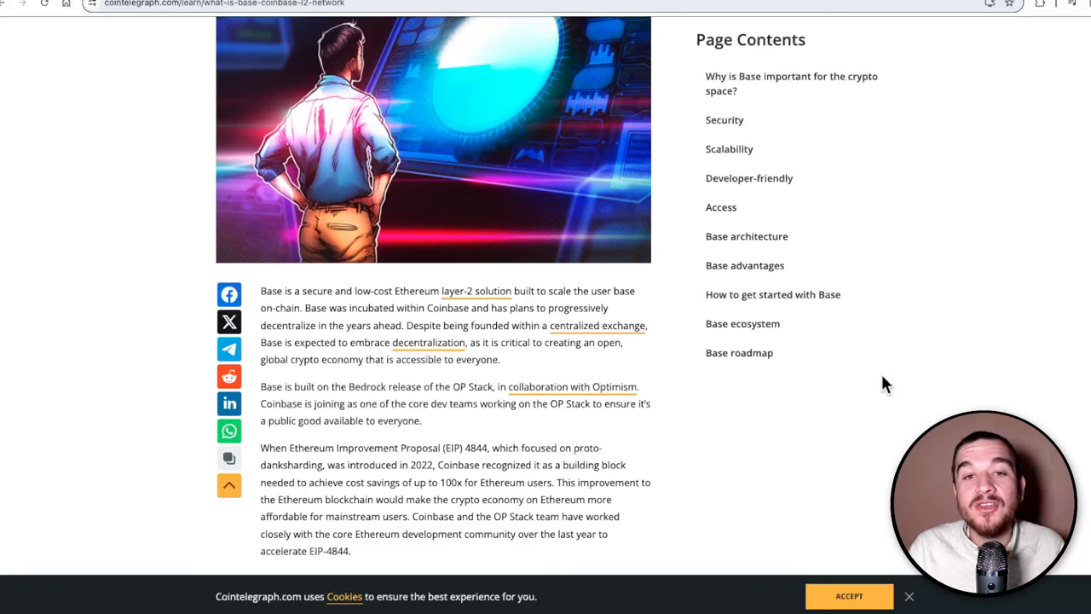
mouse_move(876, 389)
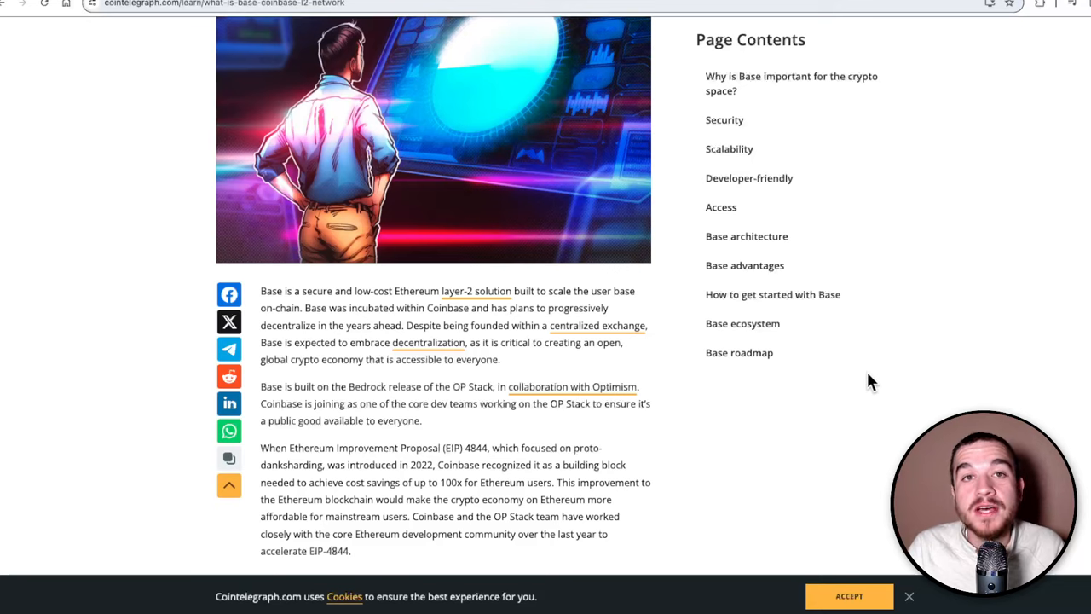
mouse_move(861, 380)
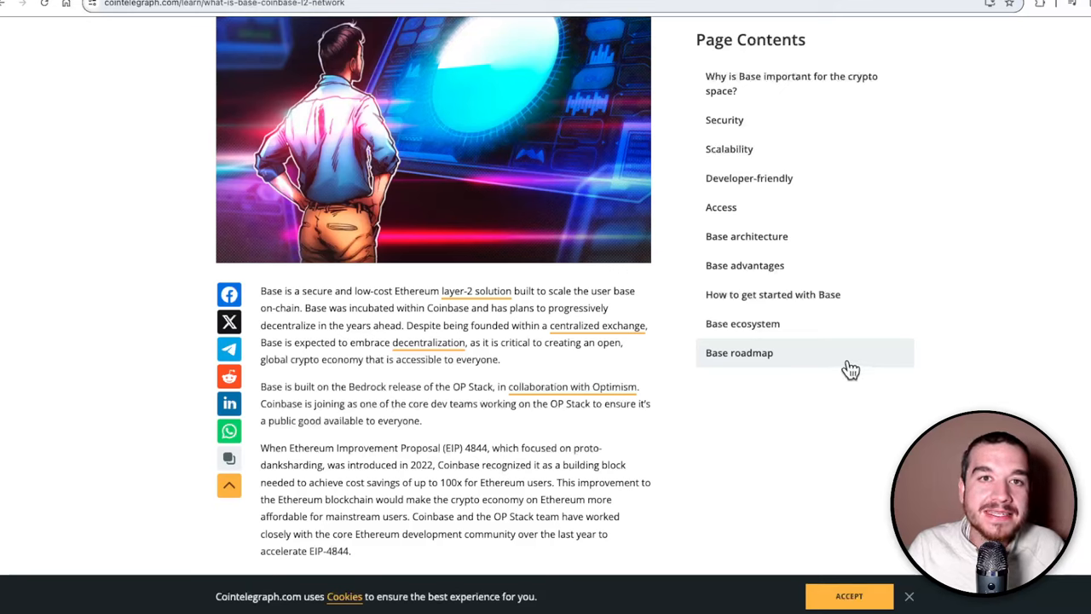
mouse_move(849, 370)
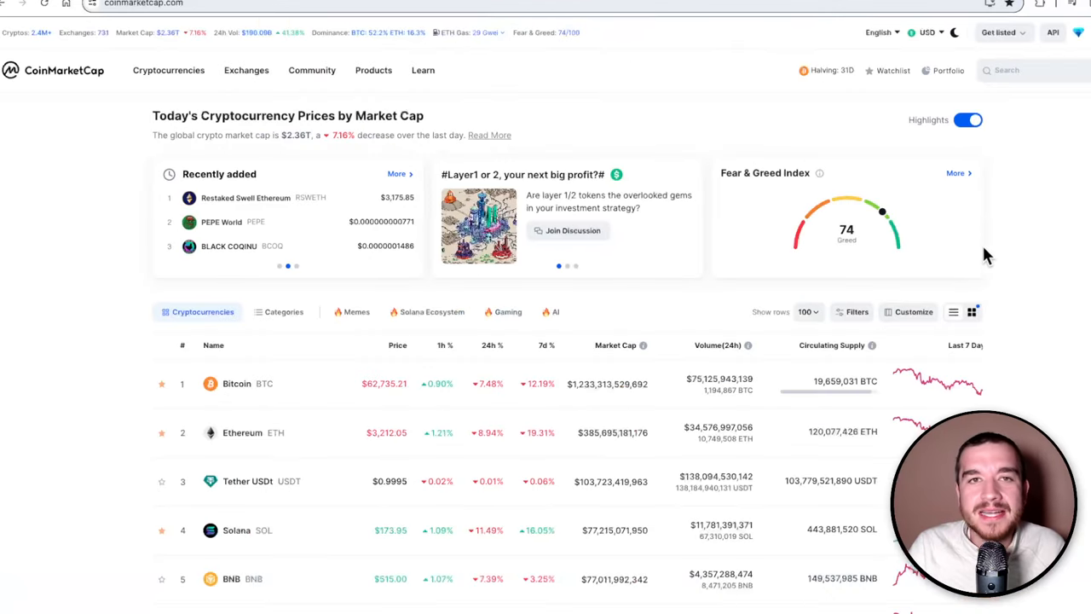
scroll(down, 3)
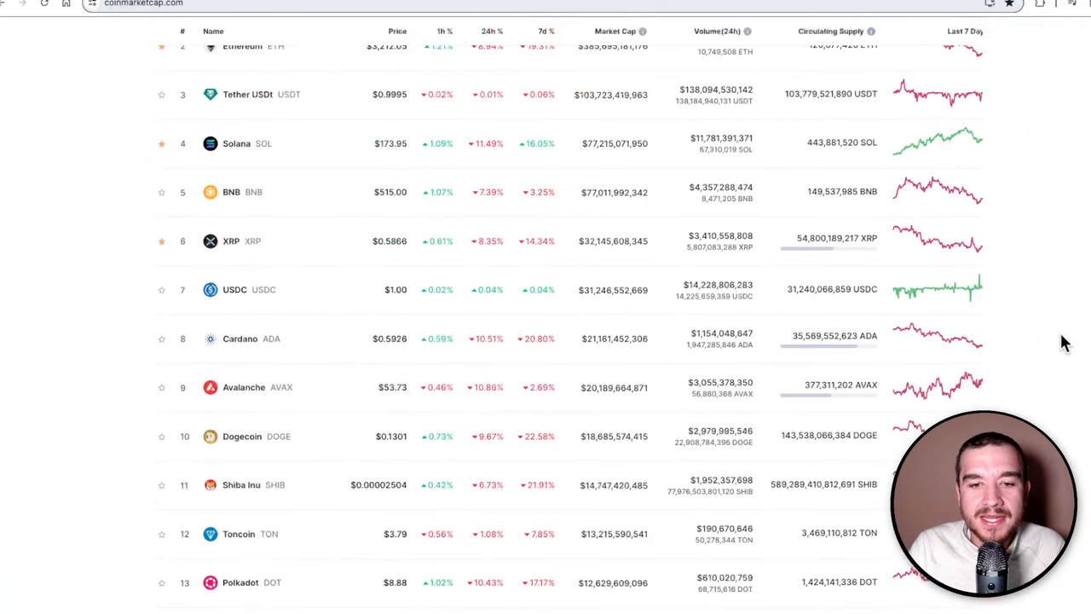
scroll(down, 3)
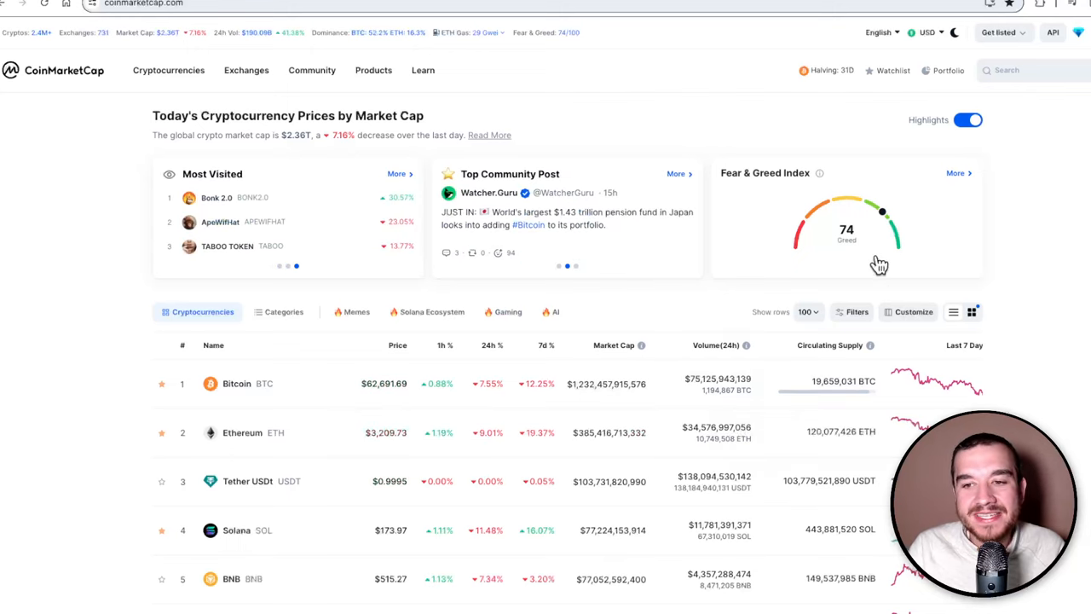
mouse_move(1067, 261)
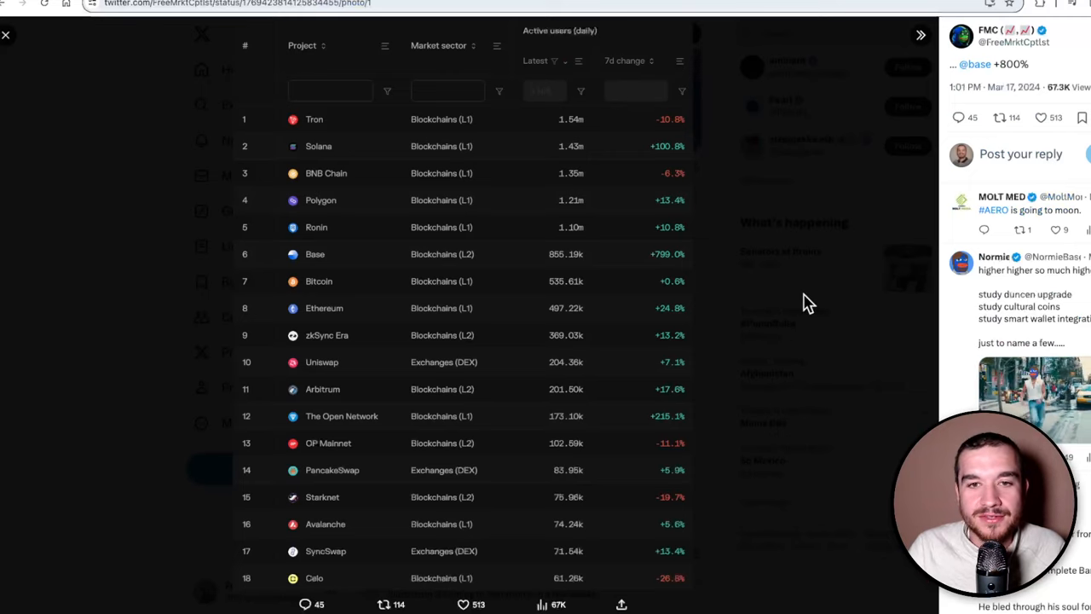
mouse_move(798, 298)
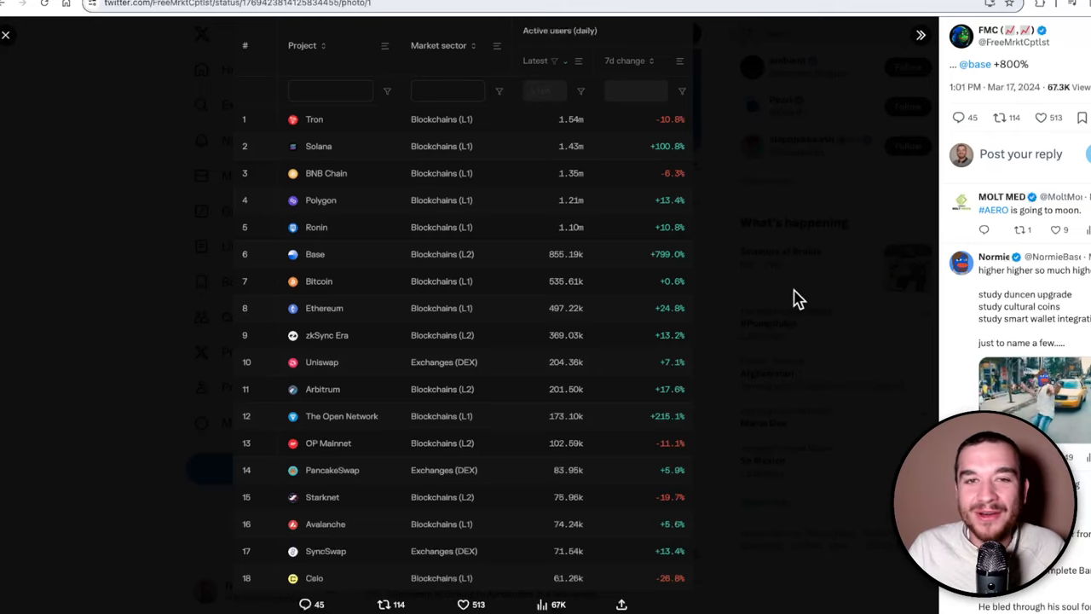
mouse_move(790, 299)
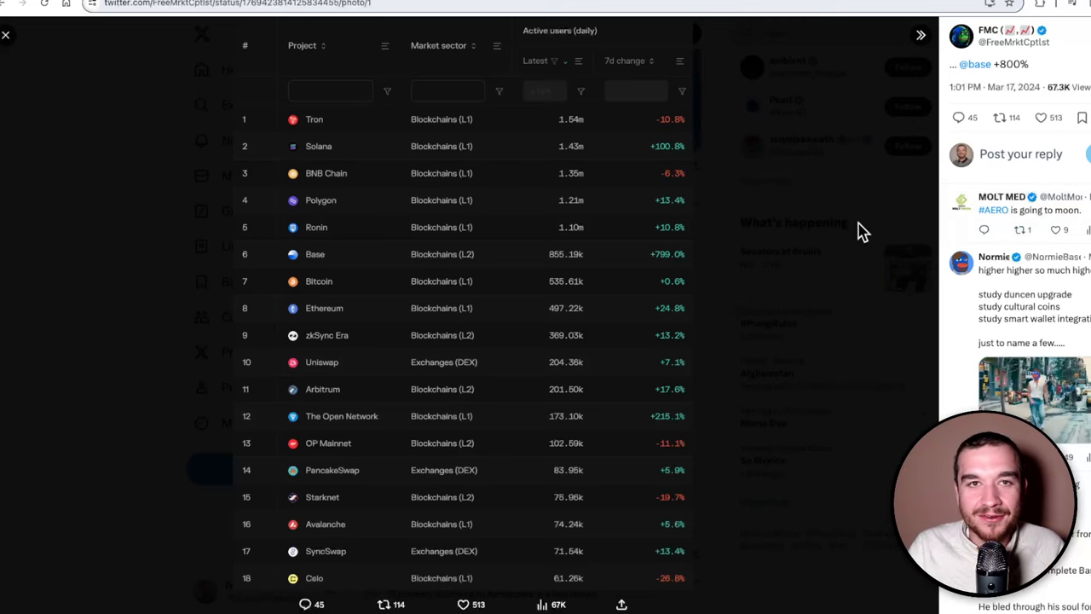
mouse_move(856, 261)
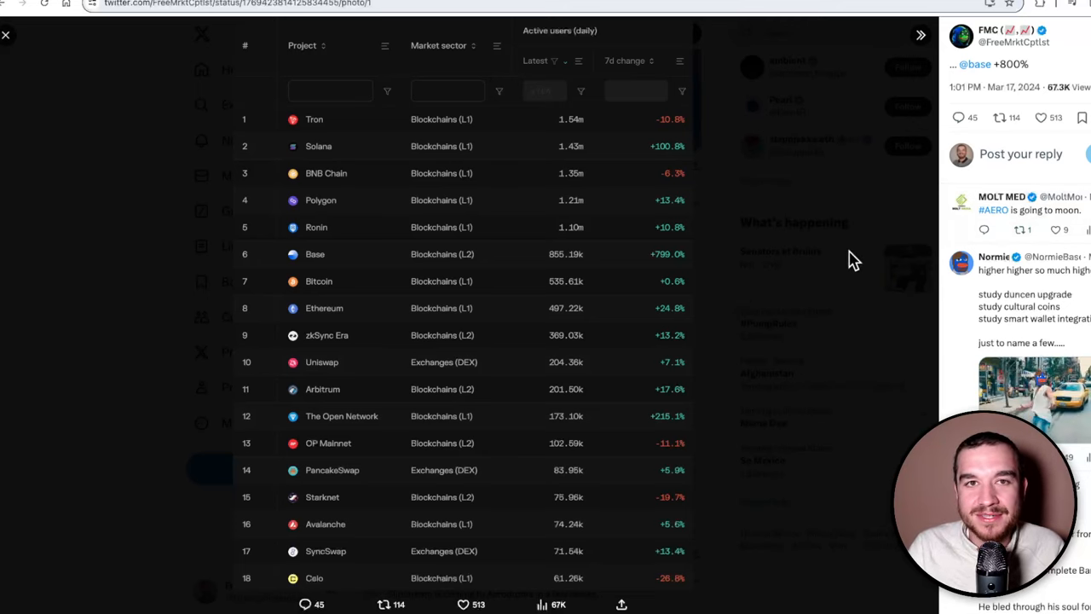
mouse_move(666, 259)
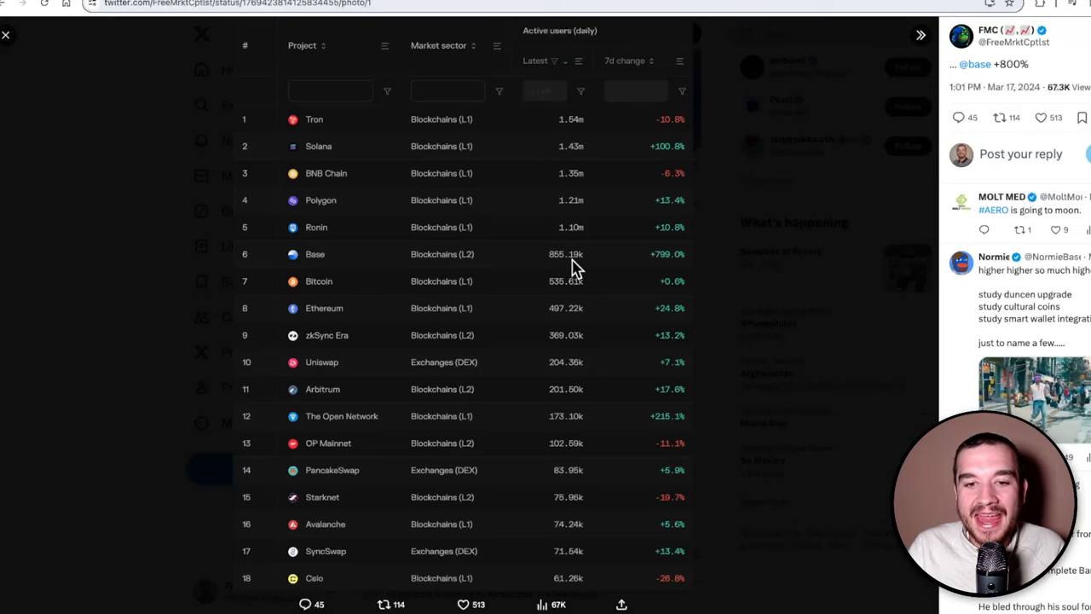
mouse_move(746, 264)
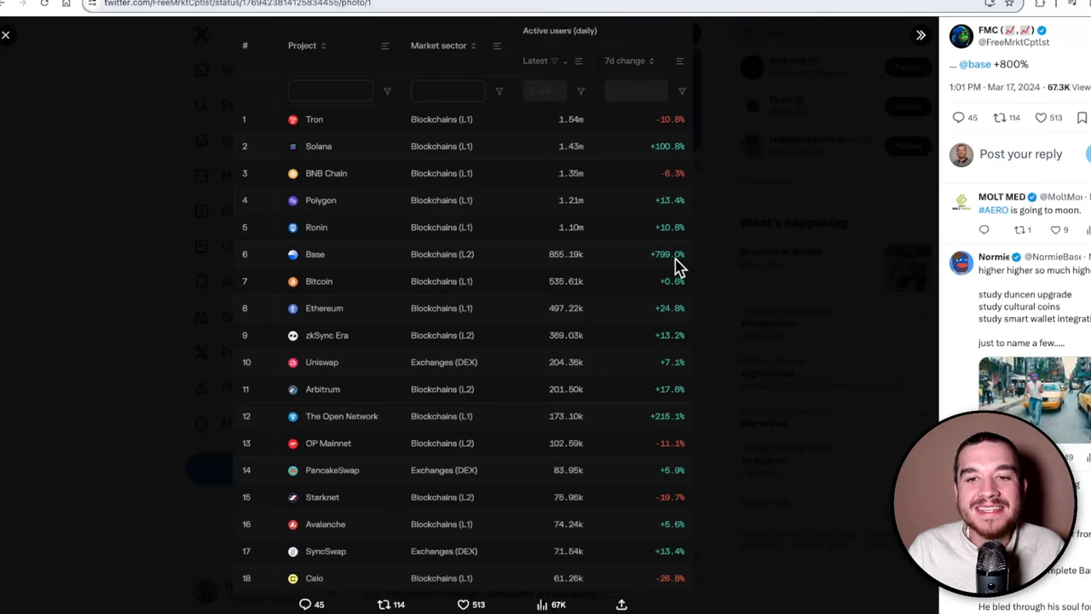
mouse_move(748, 273)
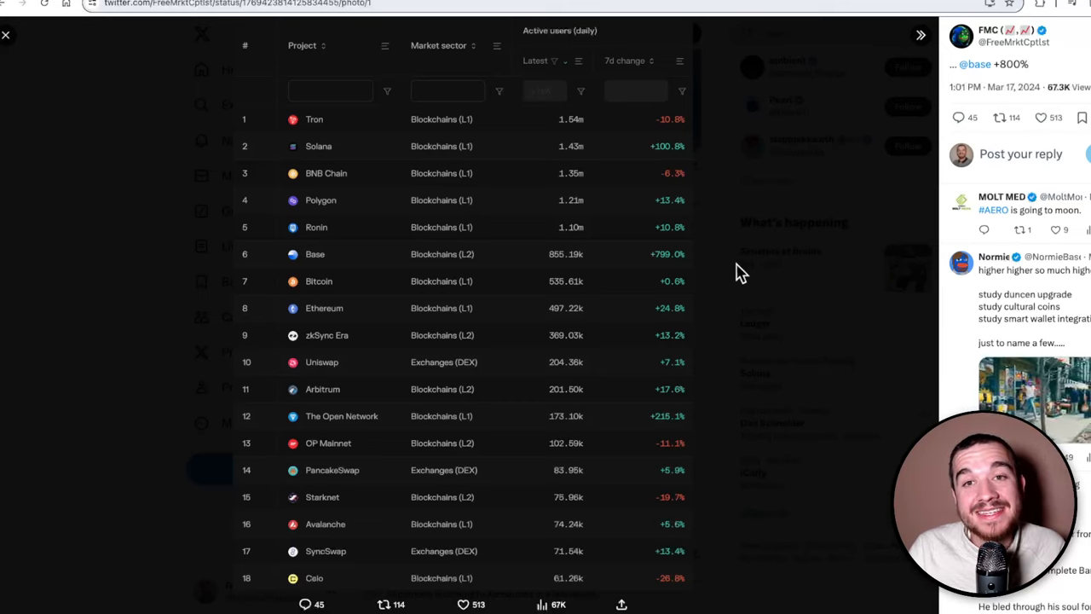
mouse_move(746, 259)
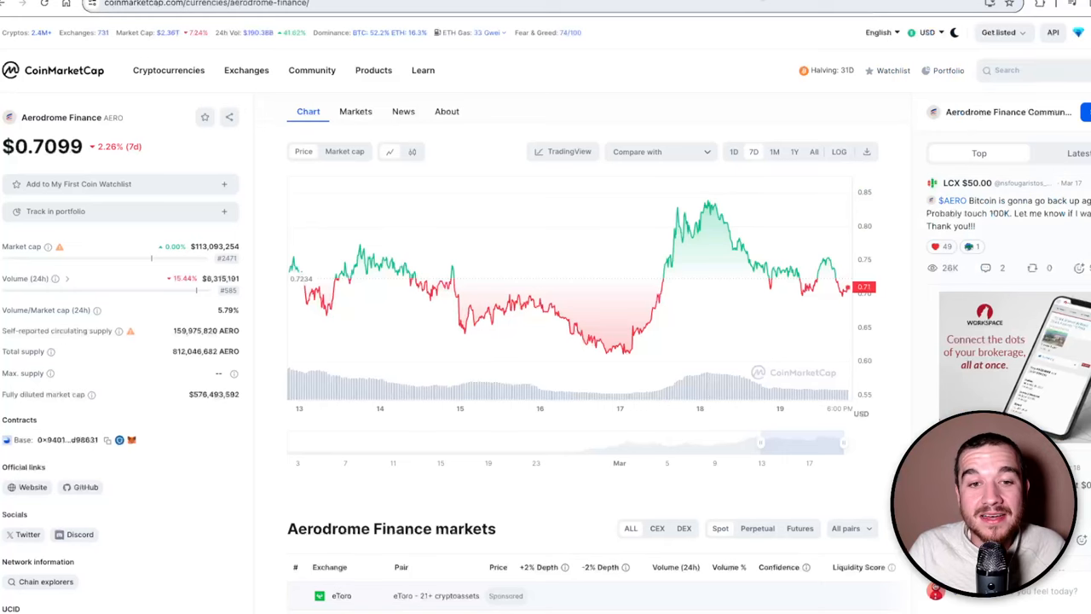
mouse_move(1032, 322)
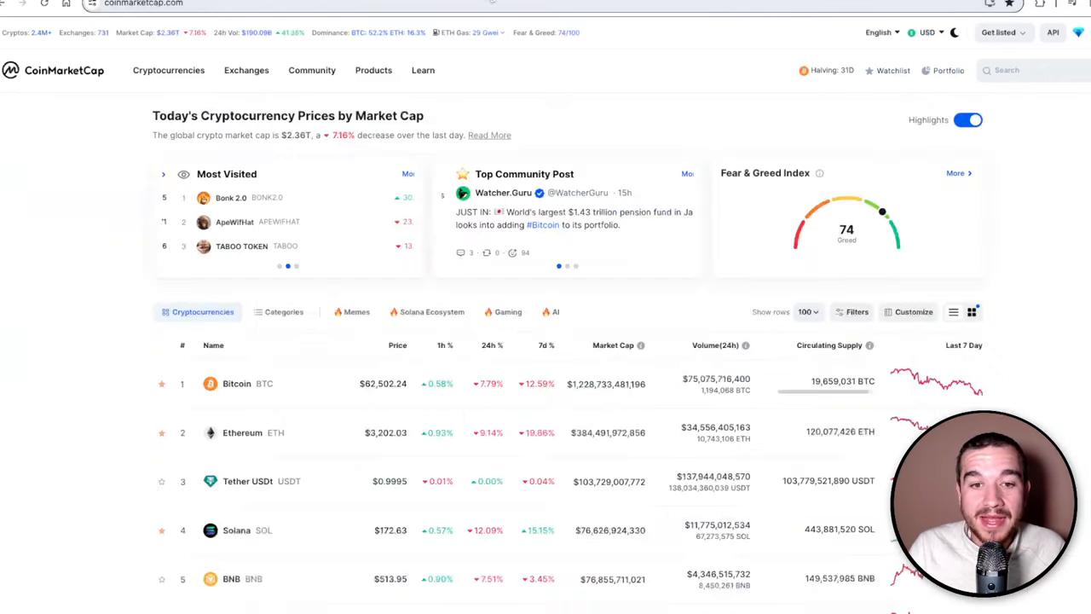
scroll(down, 3)
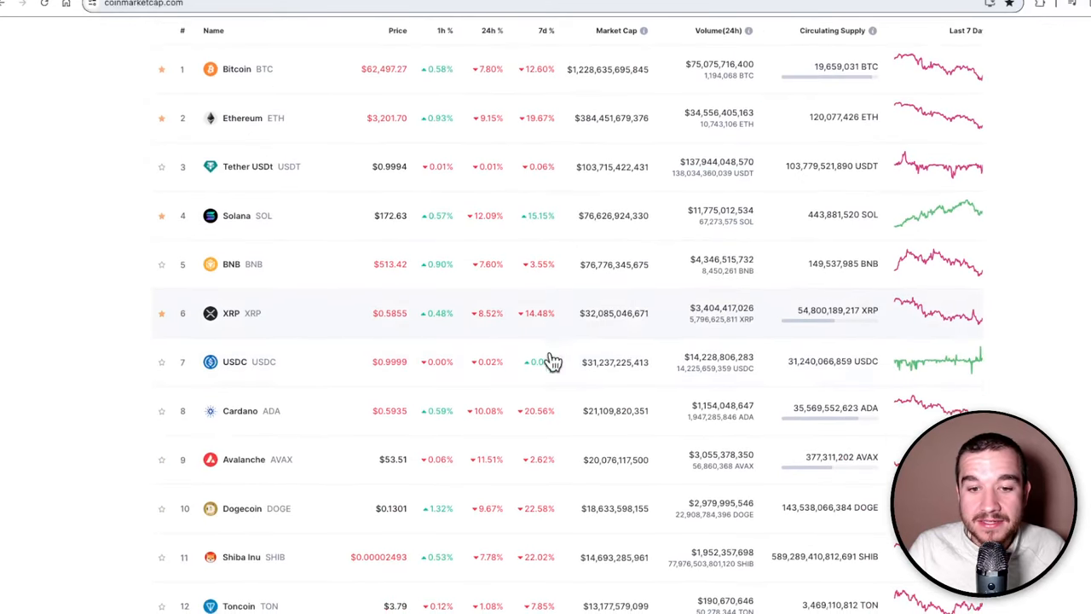
scroll(down, 3)
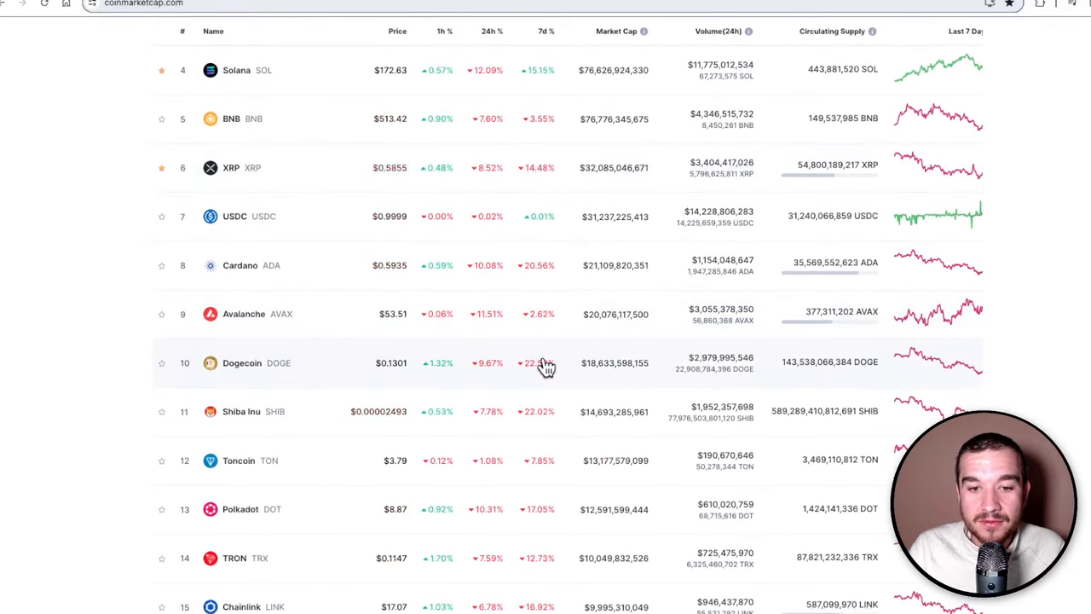
scroll(down, 3)
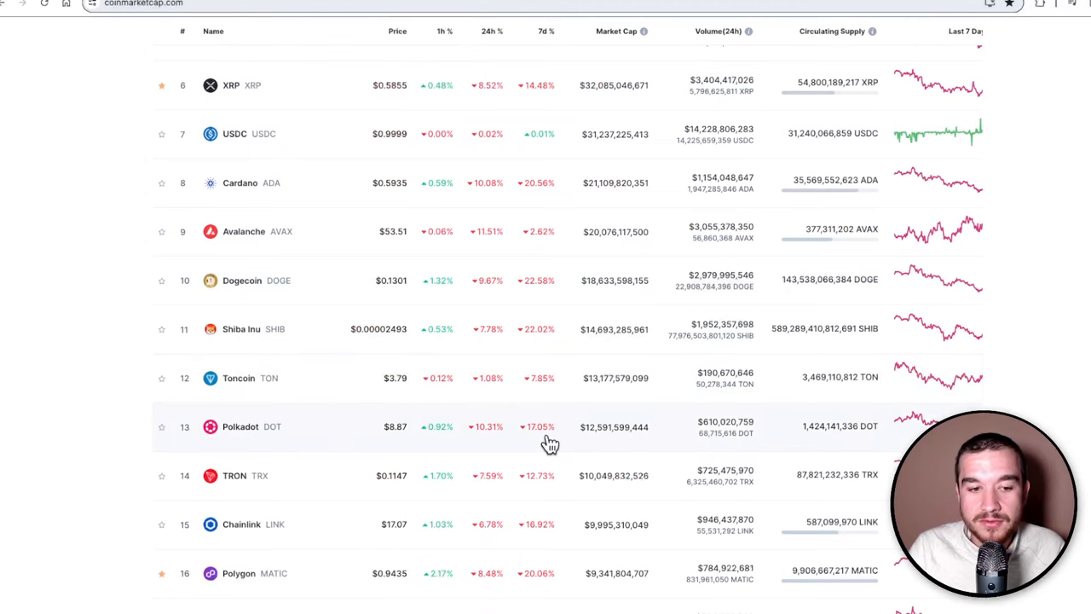
scroll(down, 3)
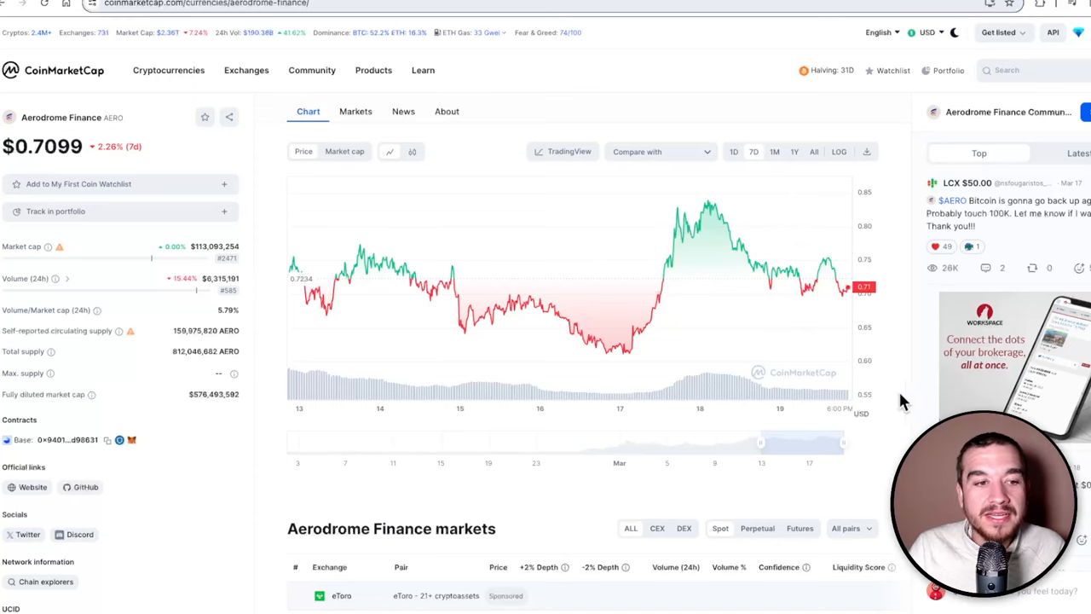
mouse_move(859, 292)
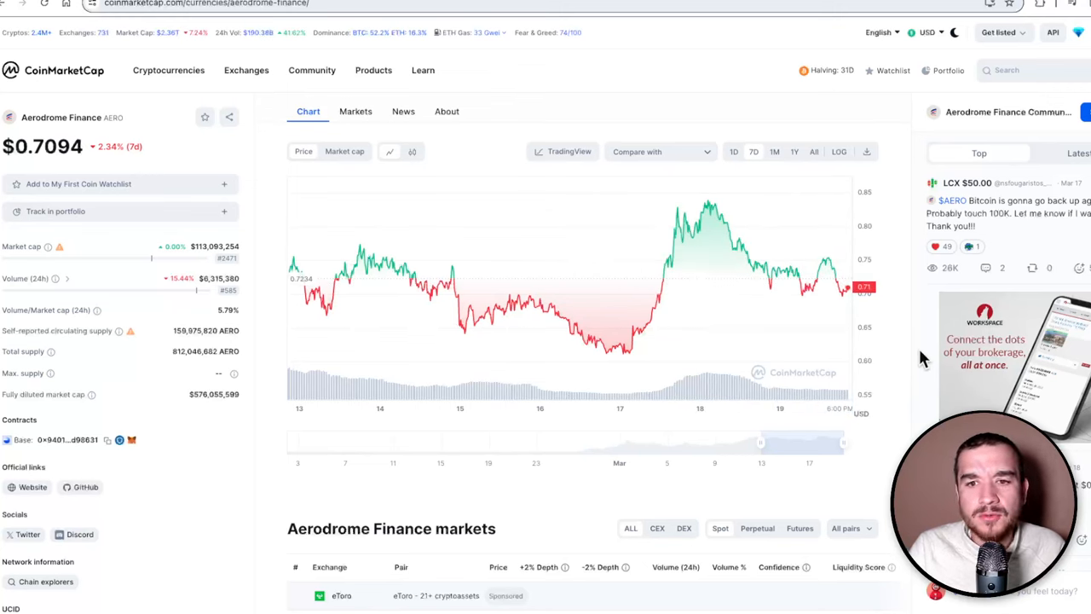
Switch the AERO chart between 1M and 7D ranges, ending on the 1-month view near $0.7097
click(773, 150)
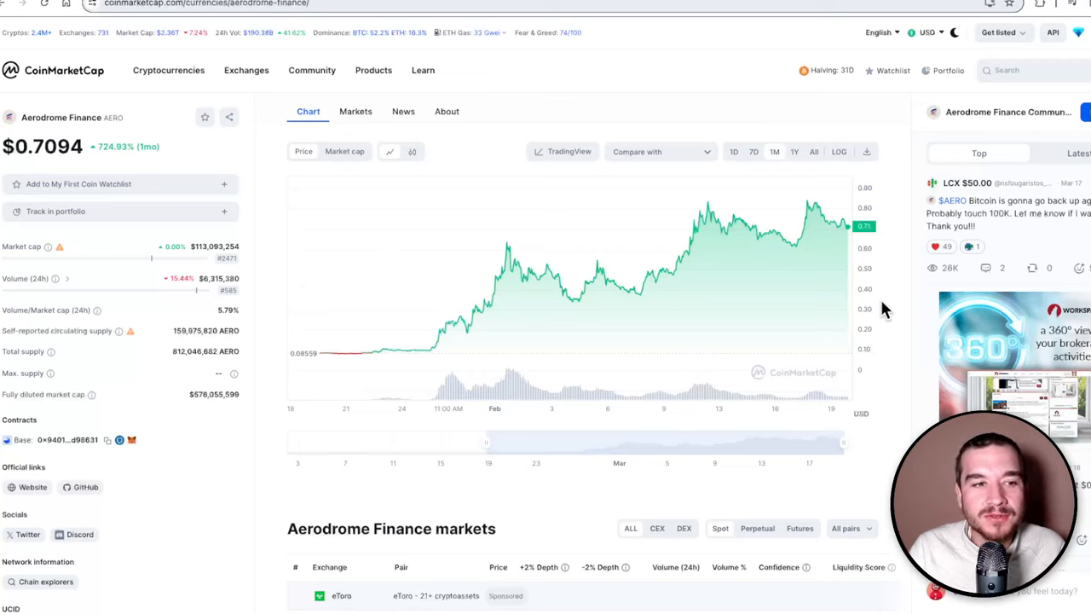
mouse_move(808, 201)
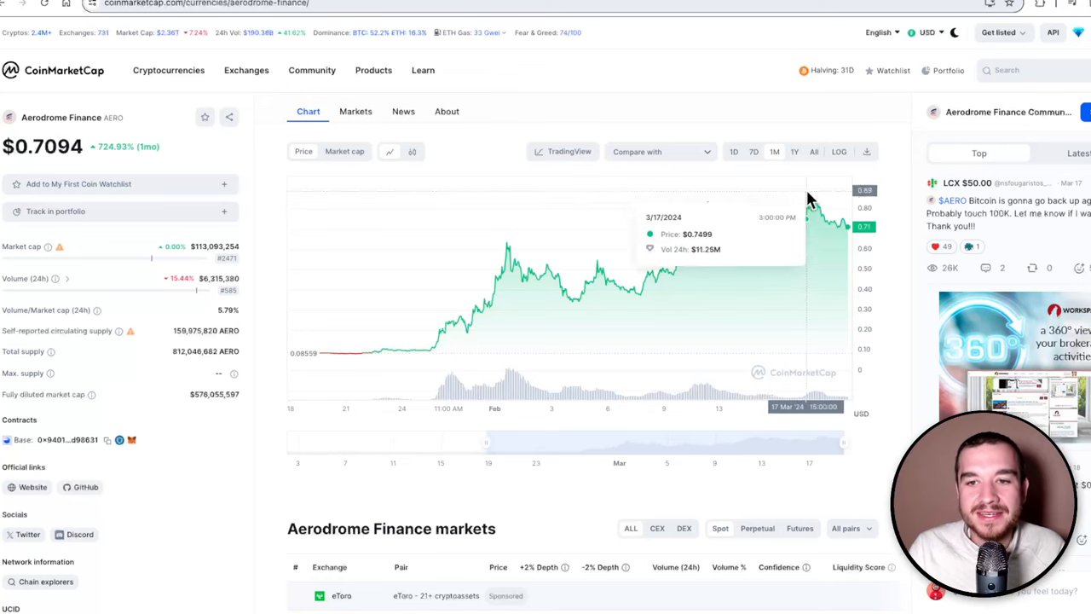
click(753, 149)
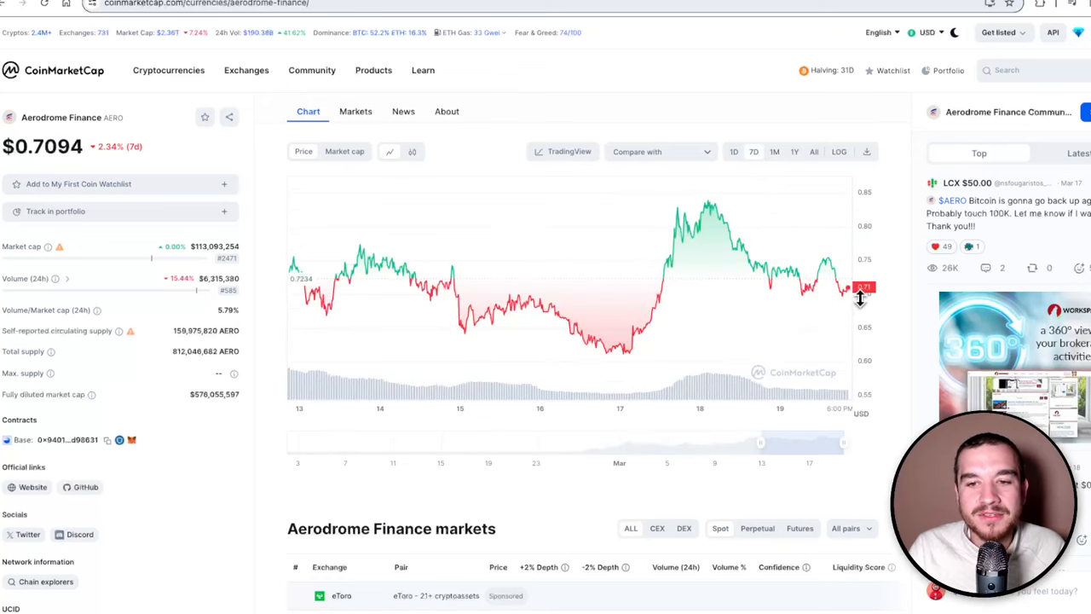
mouse_move(838, 283)
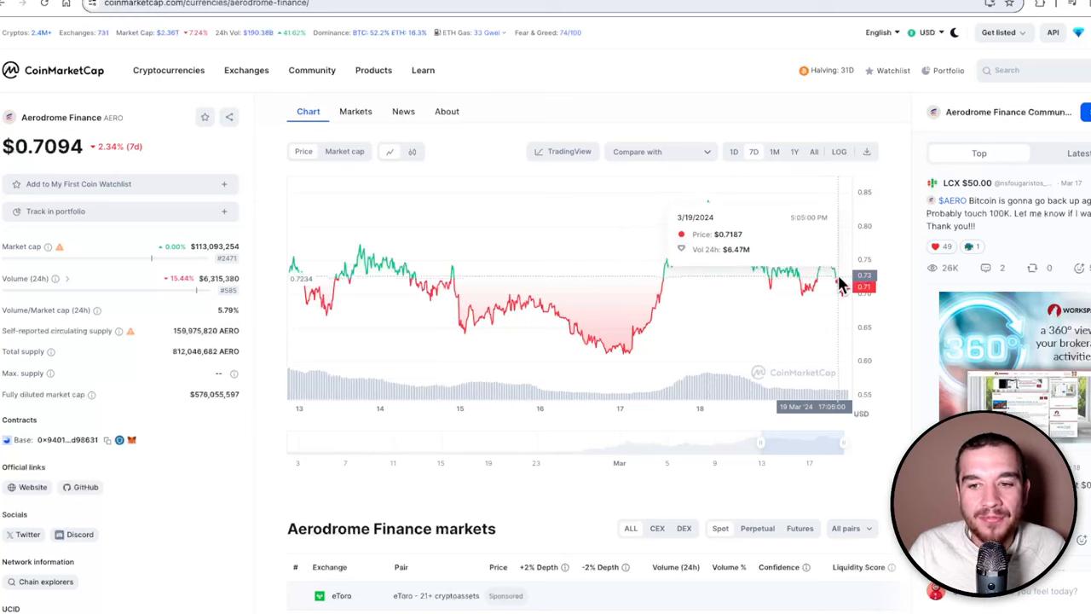
mouse_move(842, 287)
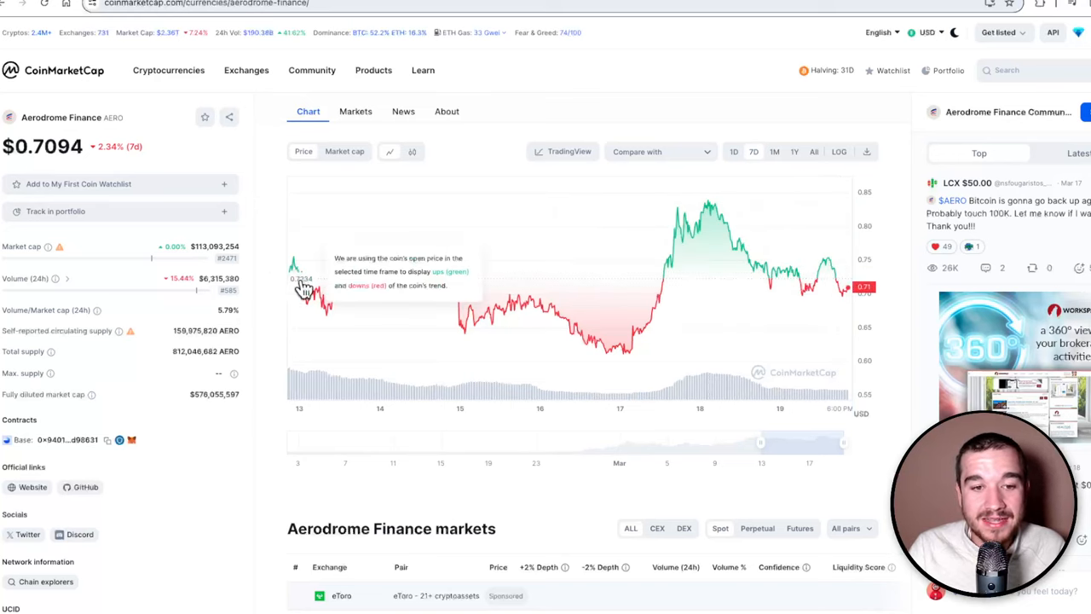
mouse_move(810, 288)
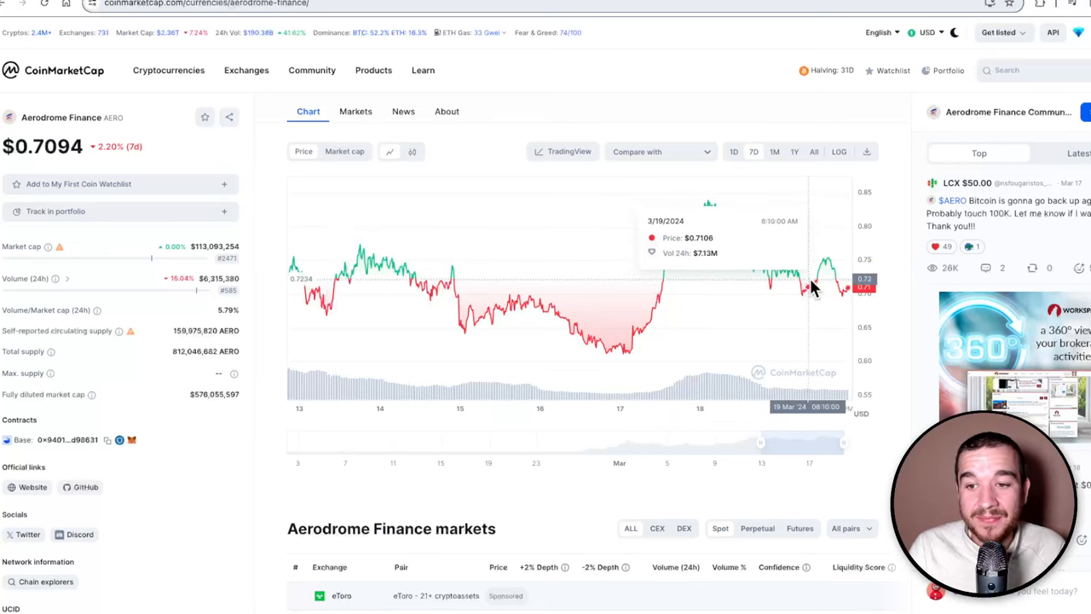
mouse_move(855, 298)
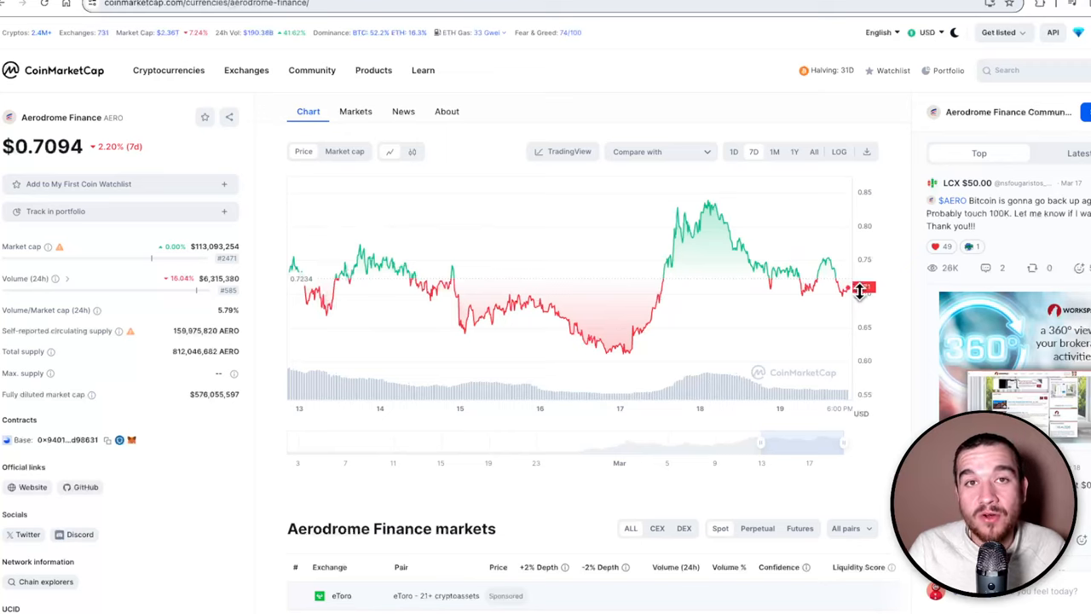
mouse_move(890, 297)
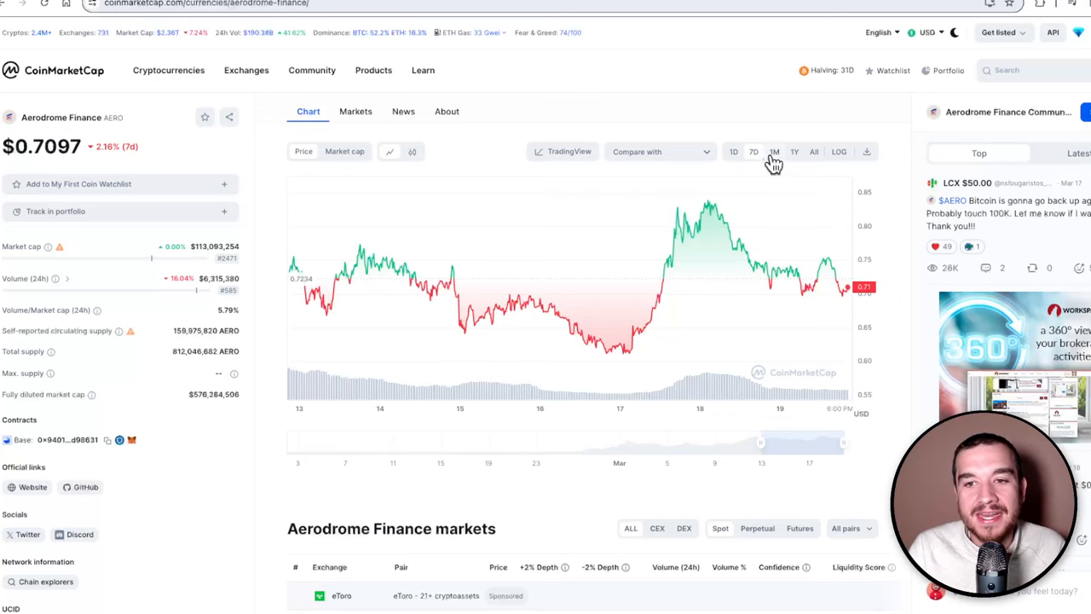
click(773, 150)
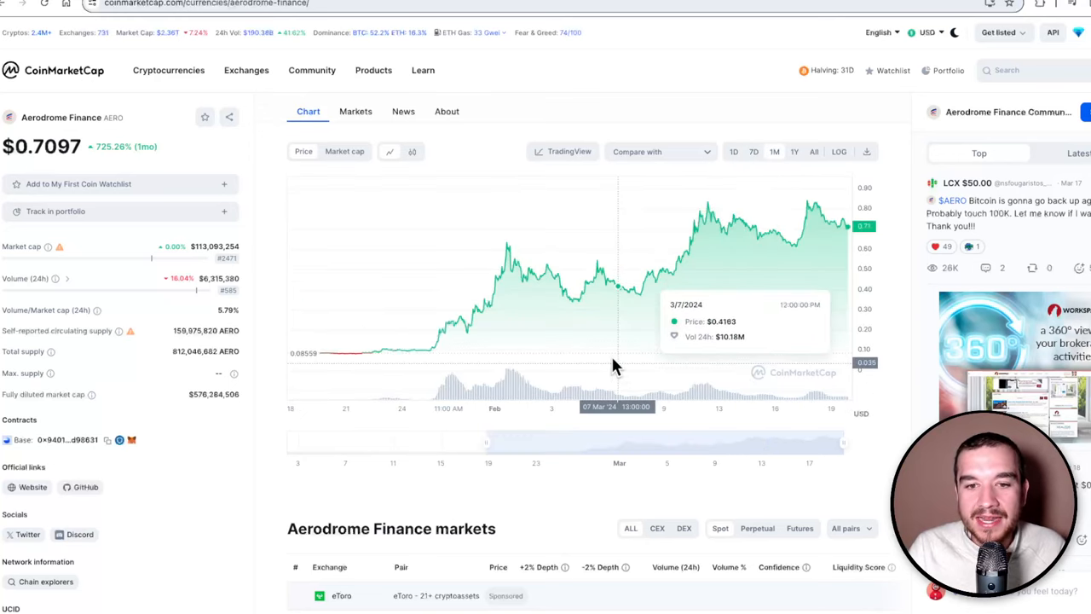
mouse_move(787, 239)
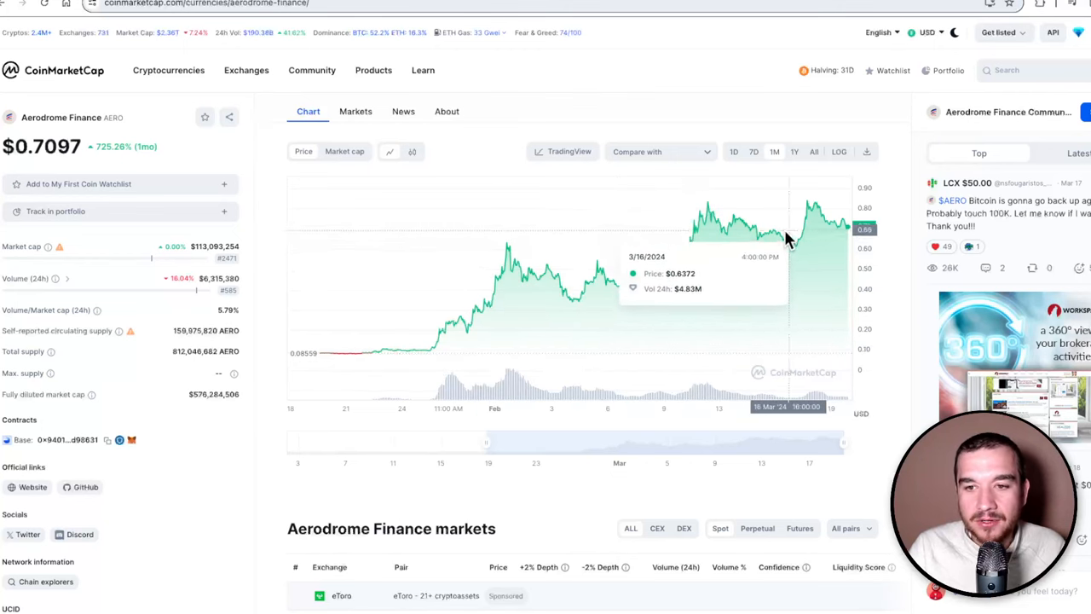
mouse_move(709, 213)
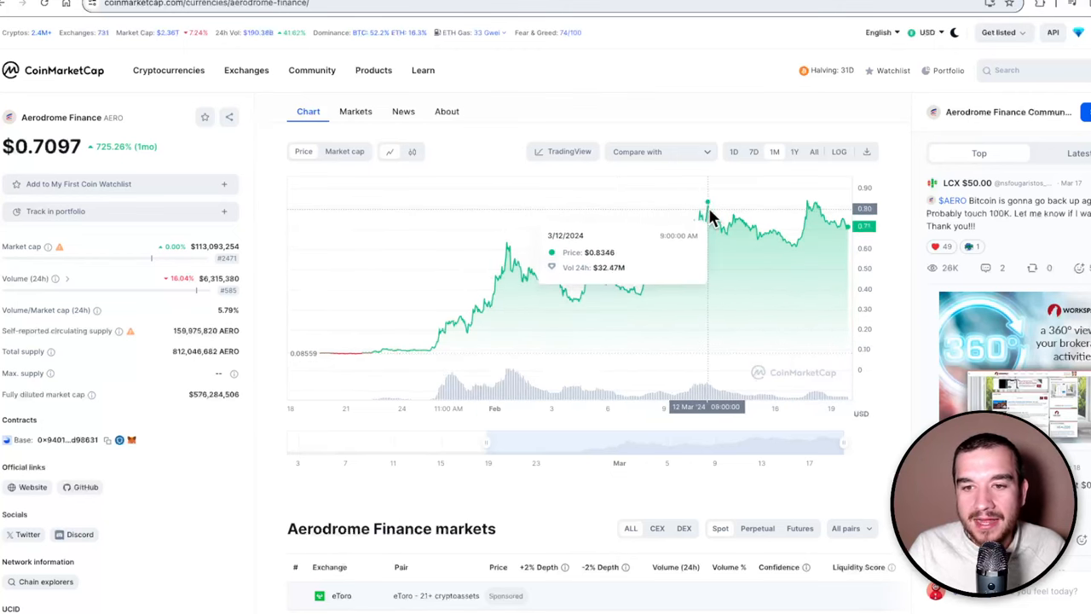
mouse_move(815, 213)
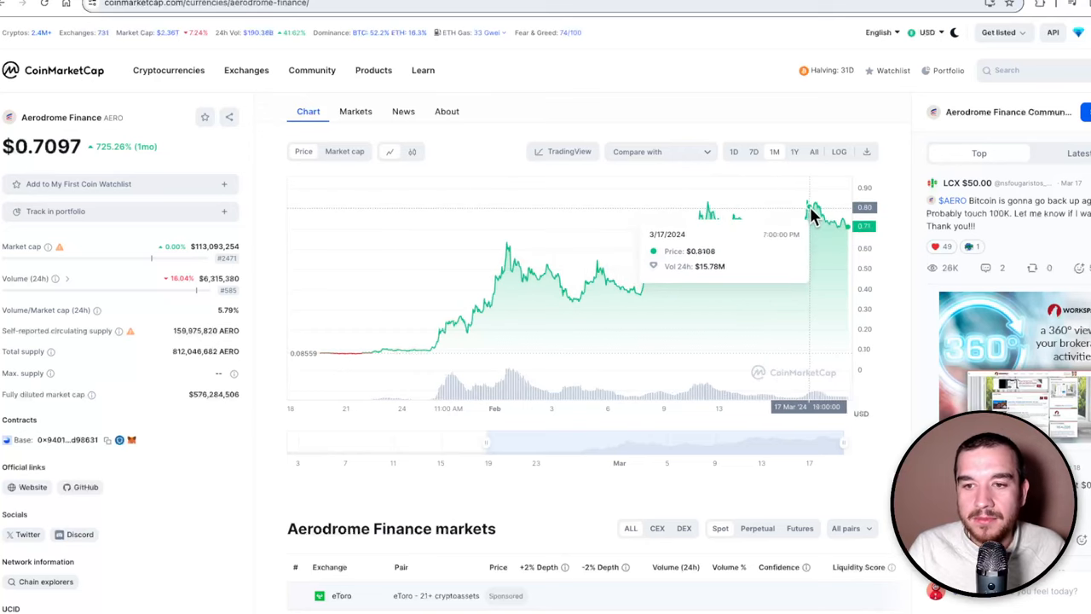
mouse_move(852, 230)
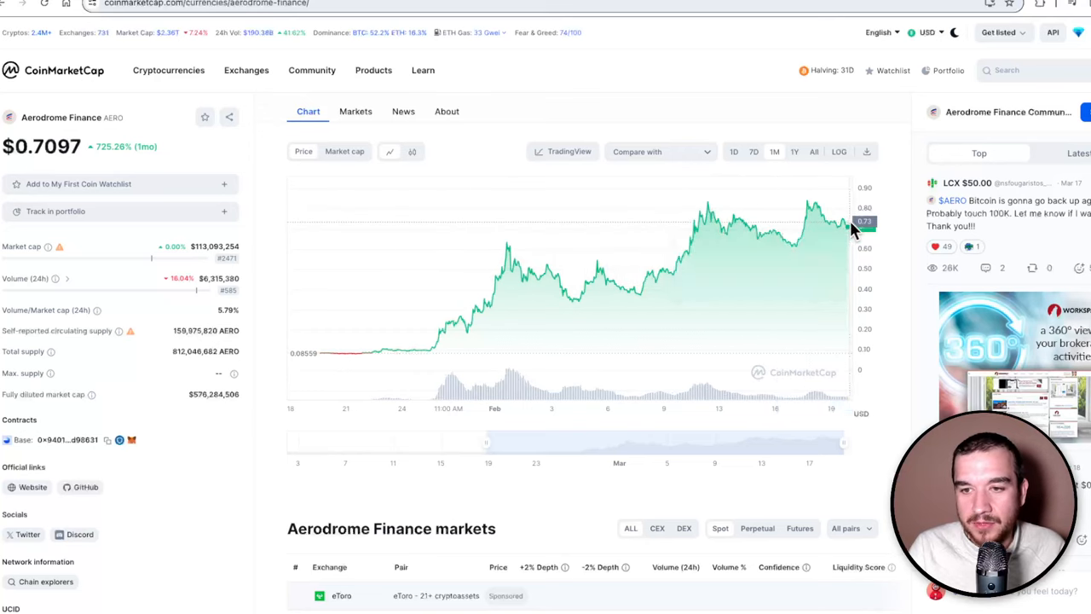
mouse_move(814, 218)
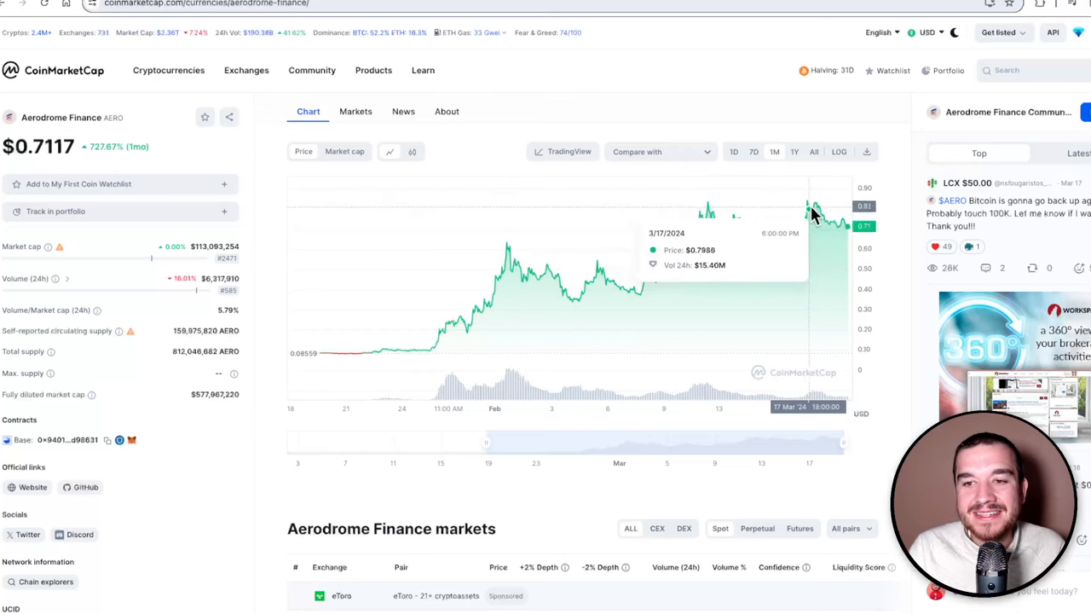
mouse_move(911, 358)
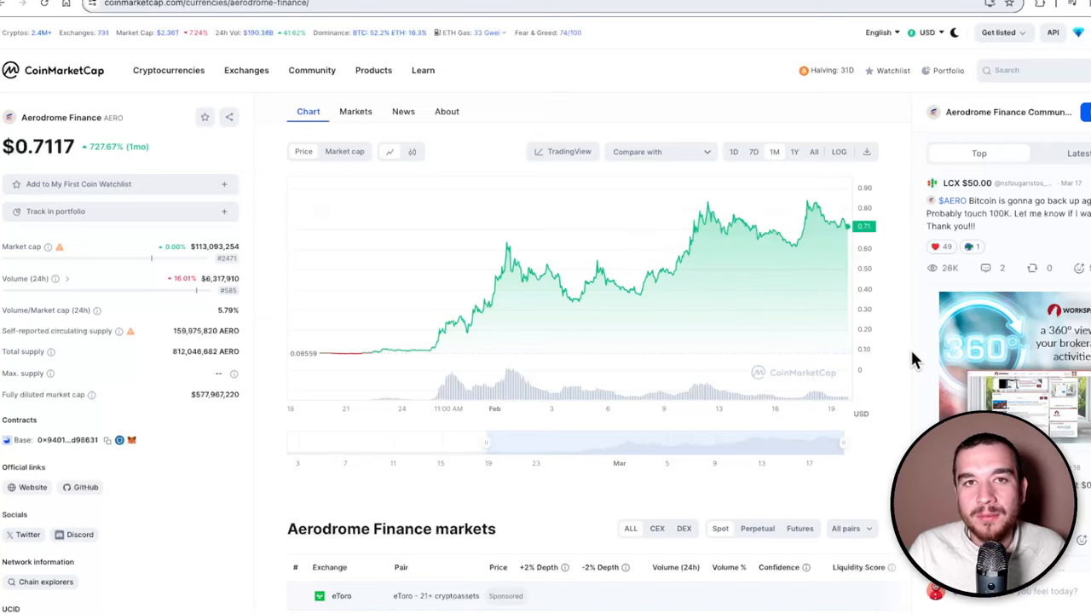